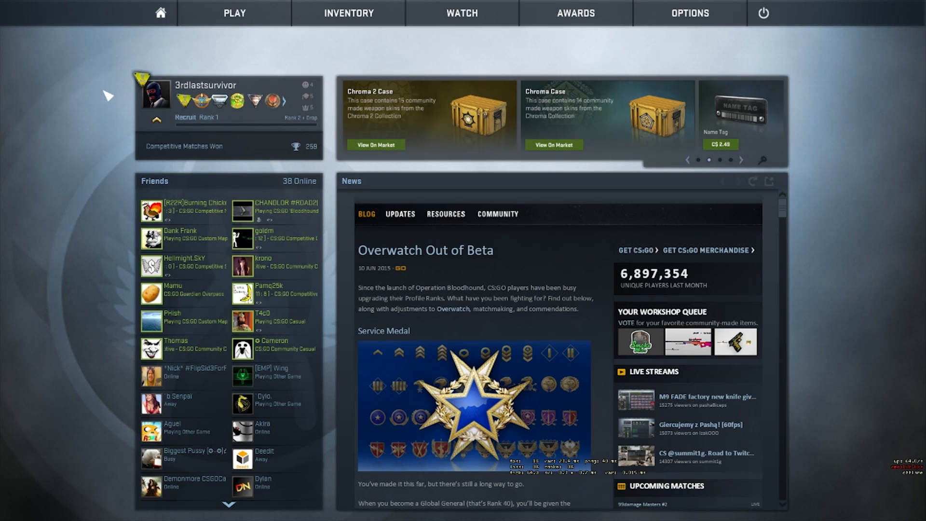
mouse_move(8, 91)
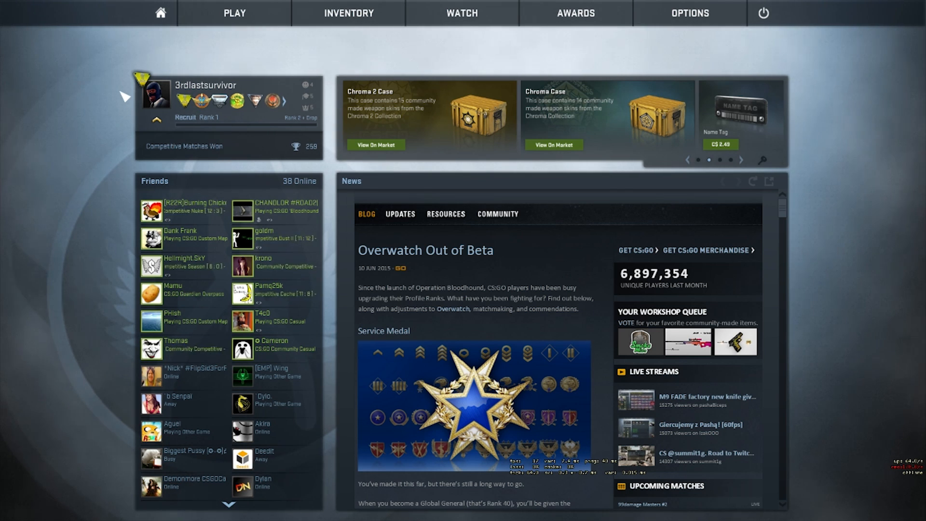
- Start a Play With Friends lobby and set its permissions to Private Match
left_click(234, 13)
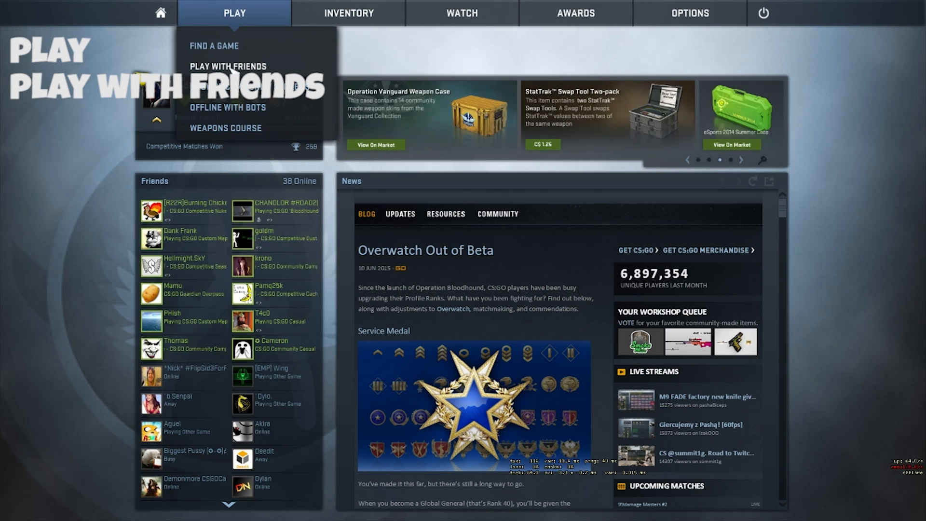
left_click(226, 66)
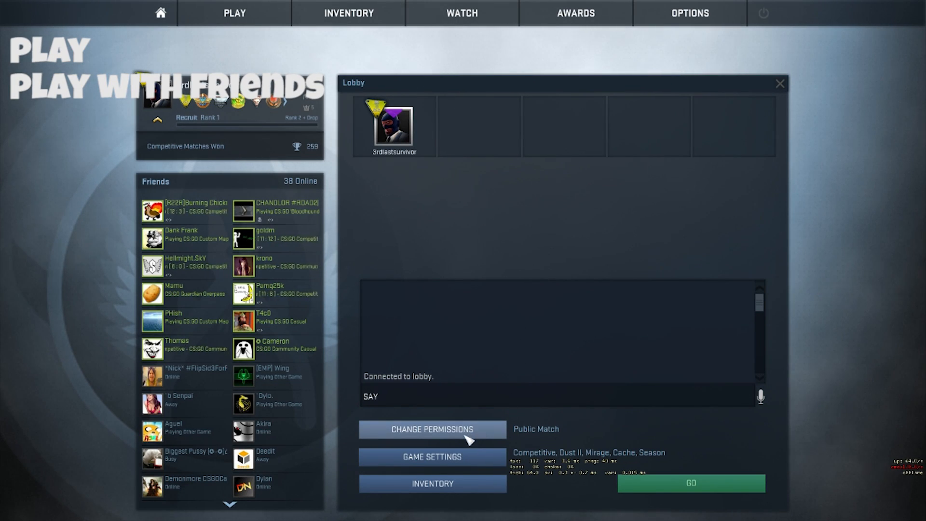
left_click(432, 429)
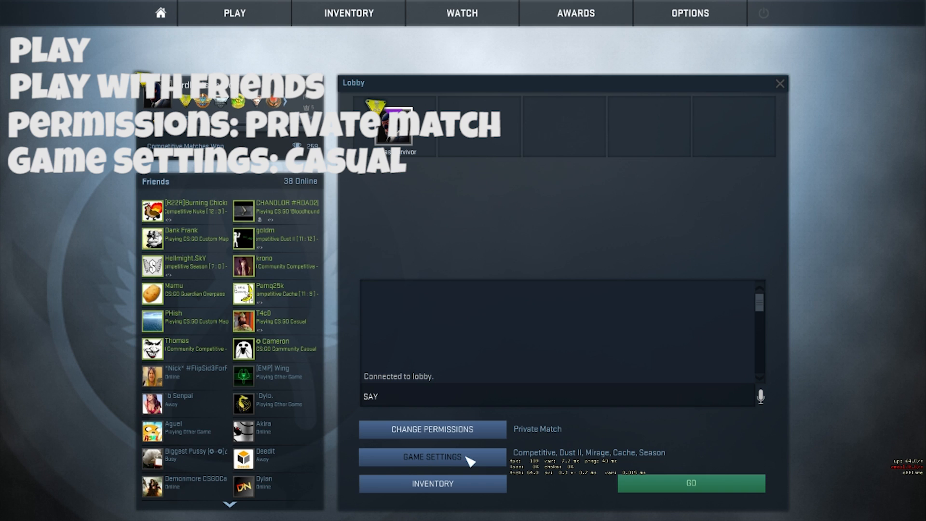
- Set the lobby to Casual mode with the Active Duty Group map pool and accept
left_click(432, 457)
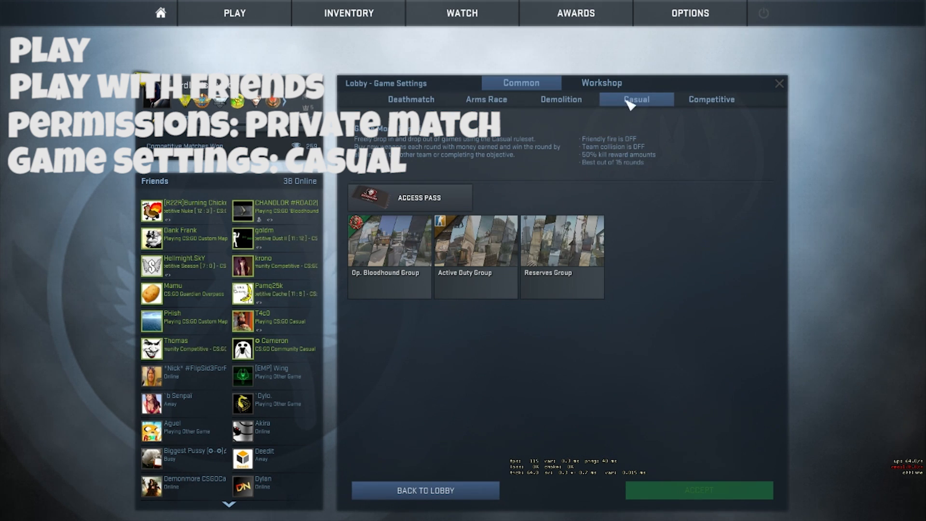
mouse_move(476, 295)
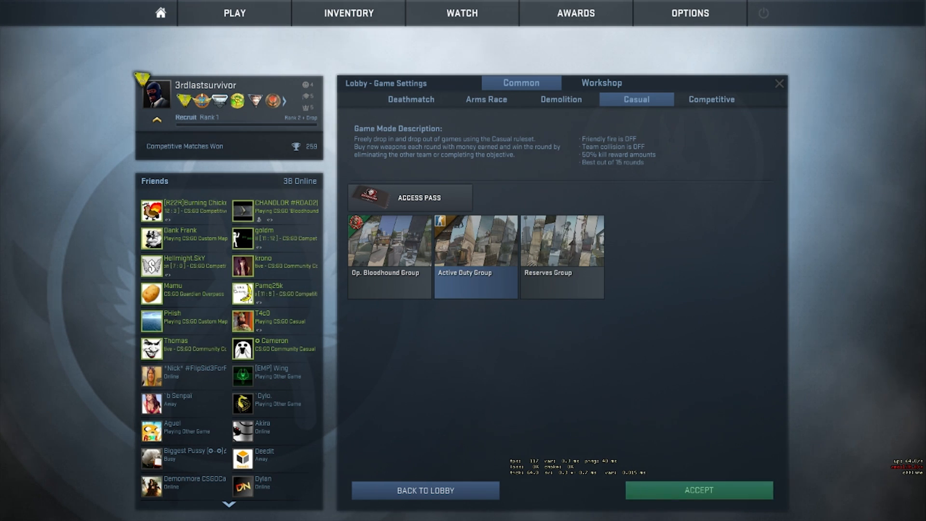
left_click(698, 490)
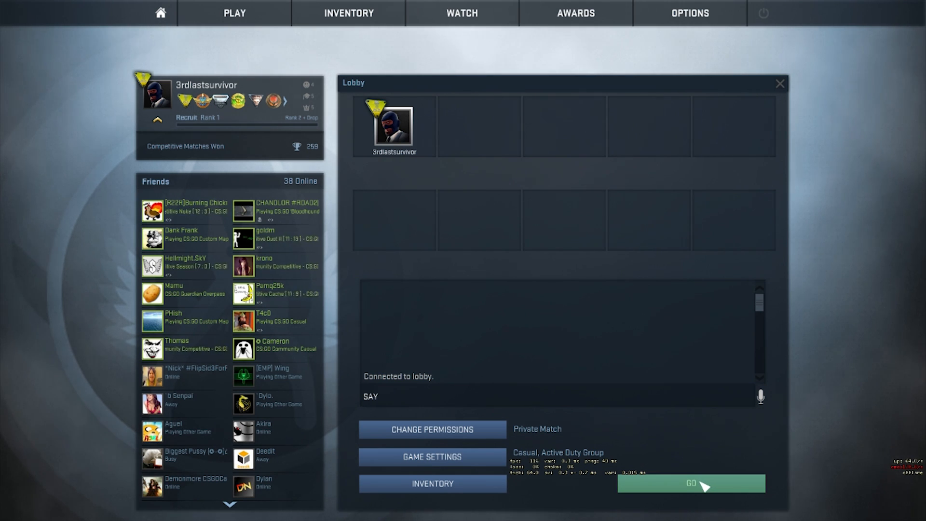
- Launch the private casual match with GO and bring up the developer console
left_click(690, 483)
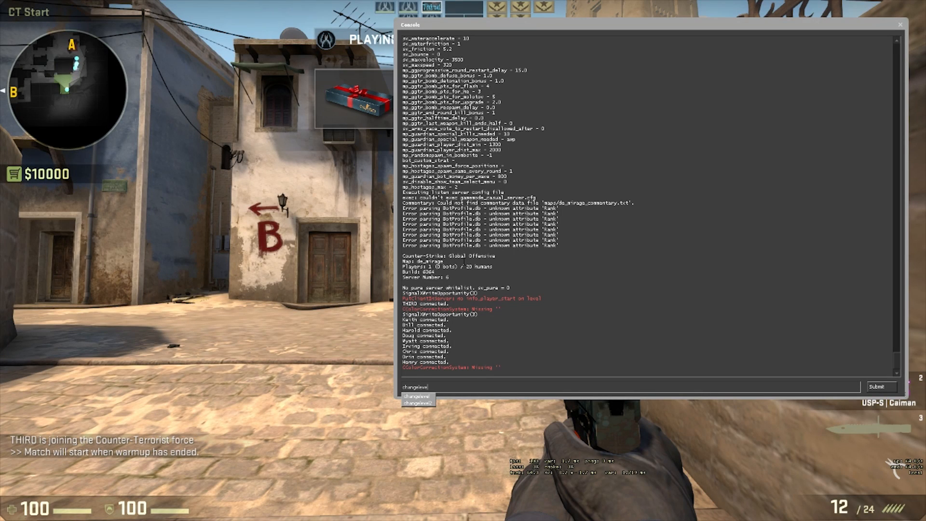
- Run changelevel de_dust2 in the console to switch the map to Dust2
type("de_dust2")
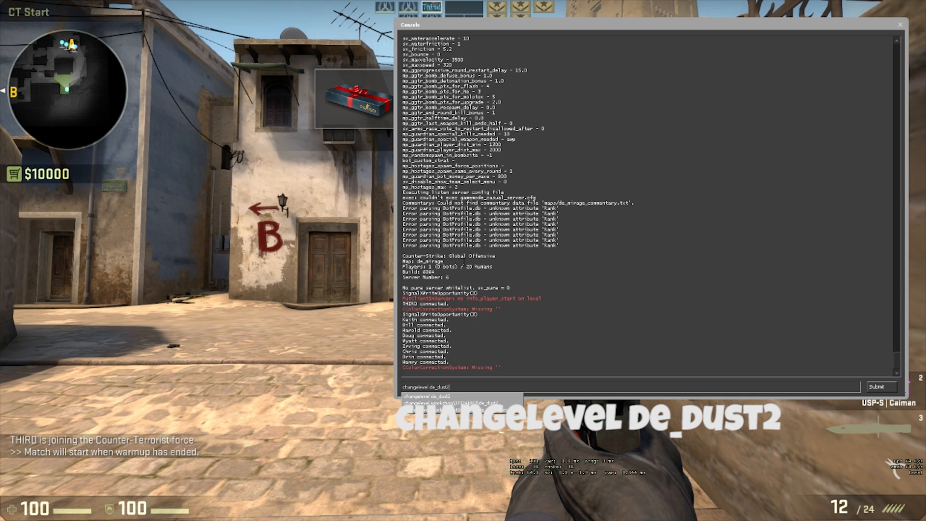
left_click(881, 387)
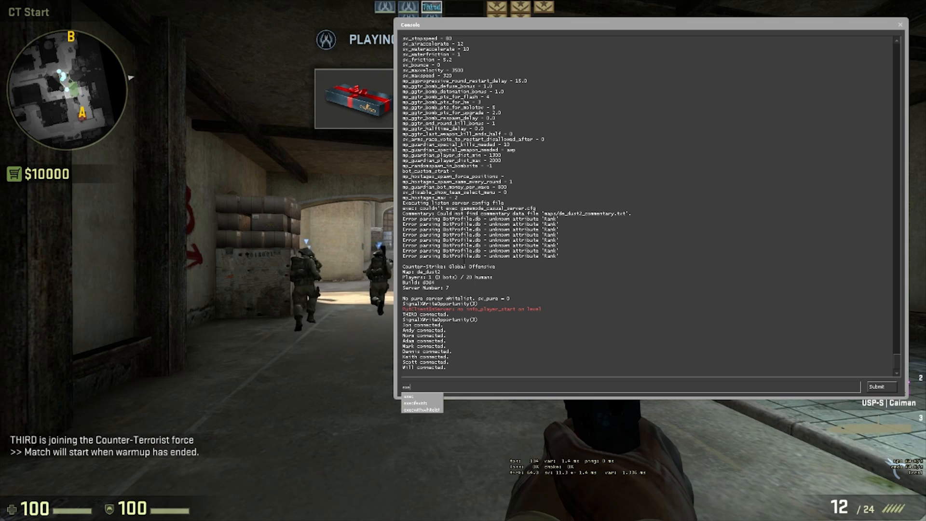
- Run exec gamemode_competitive, then mp_restartgame 1 to restart with competitive settings
type("exec gamemod")
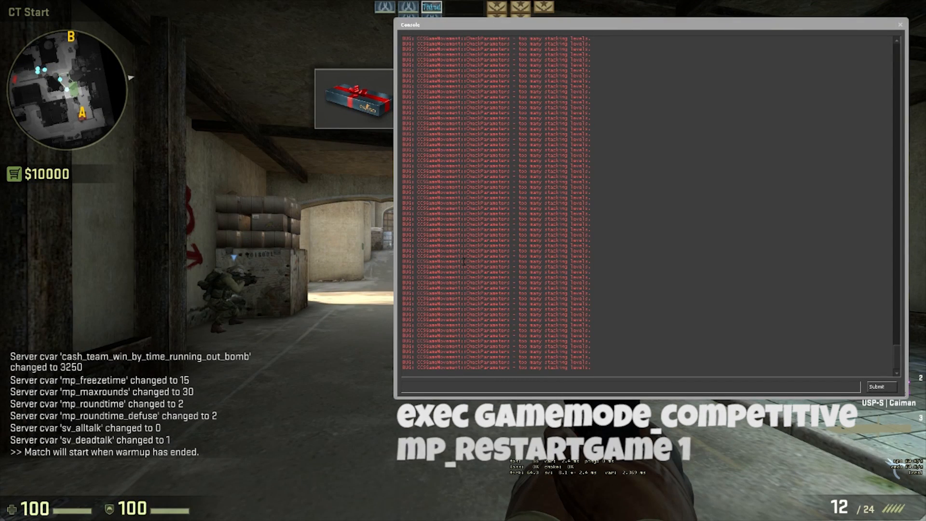
type("mp")
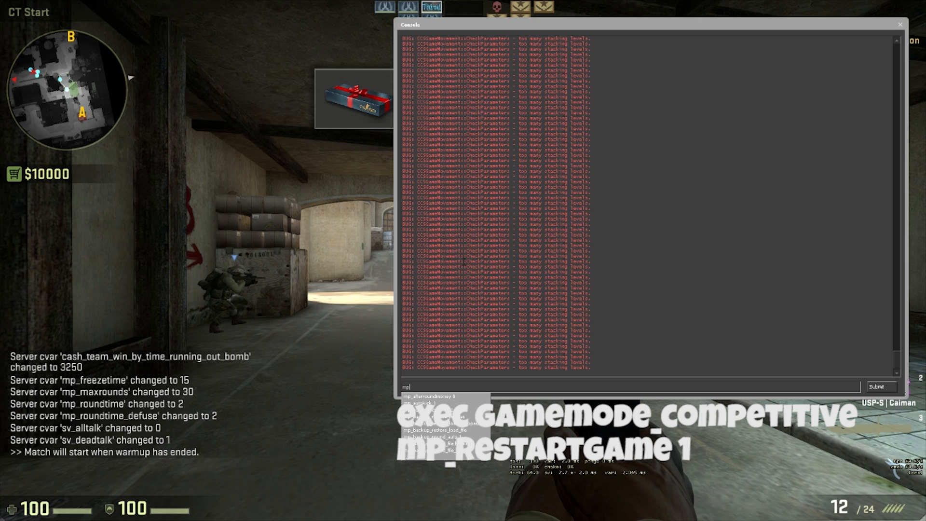
type("mp_restart")
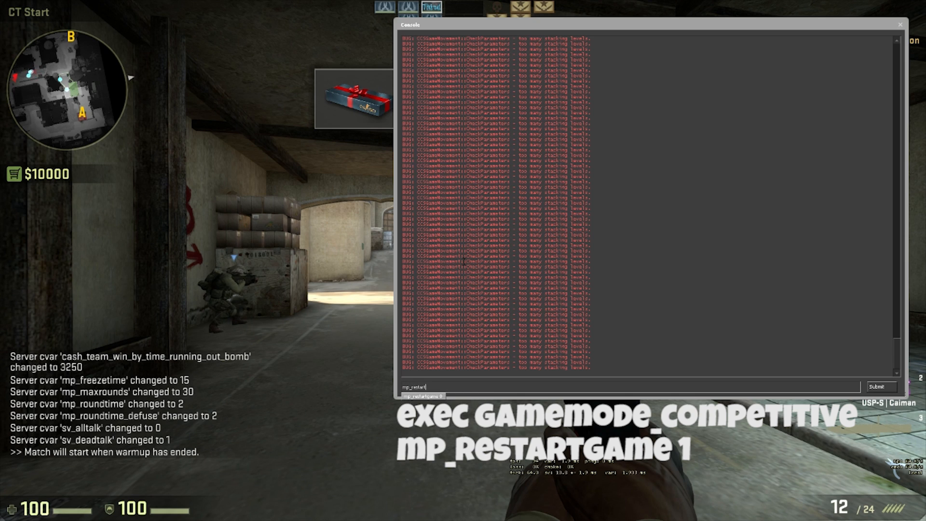
key("Return")
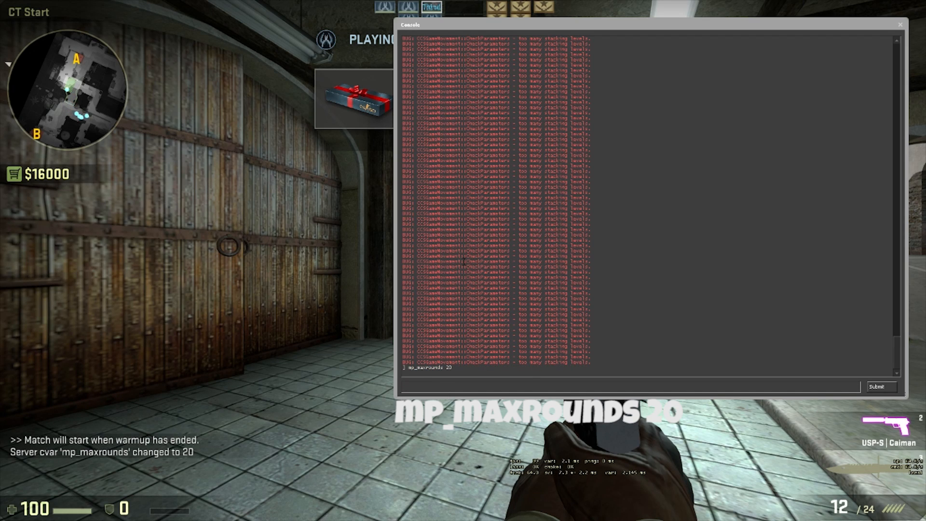
- Run bot_kick to remove all bots and begin entering an mp_ rounds command
type("bot")
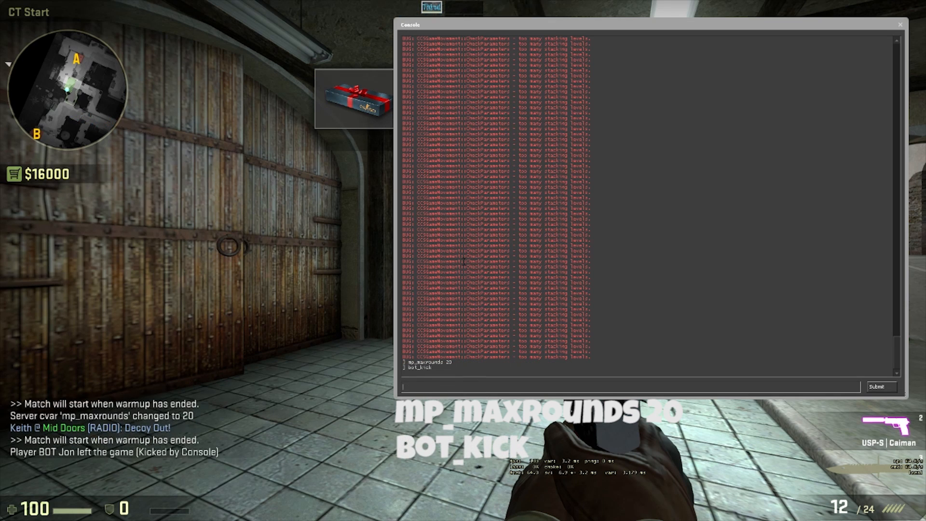
type("mp_")
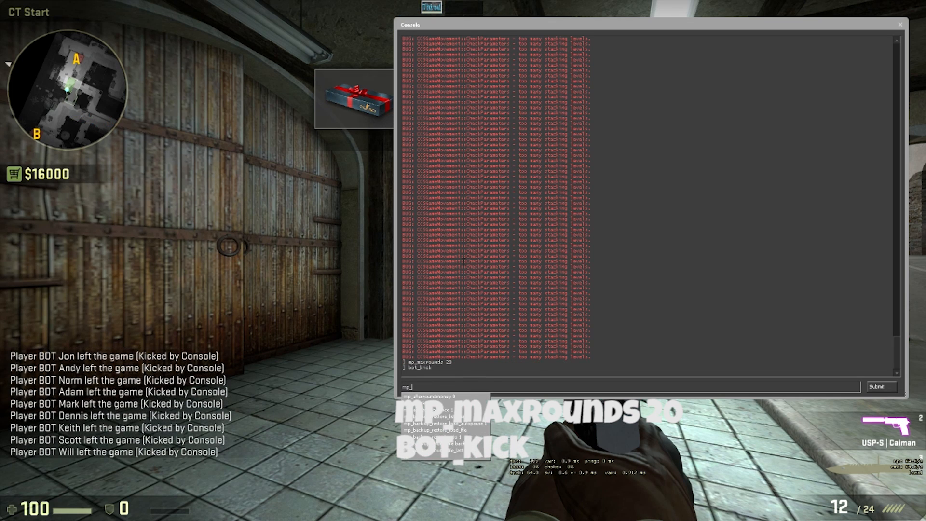